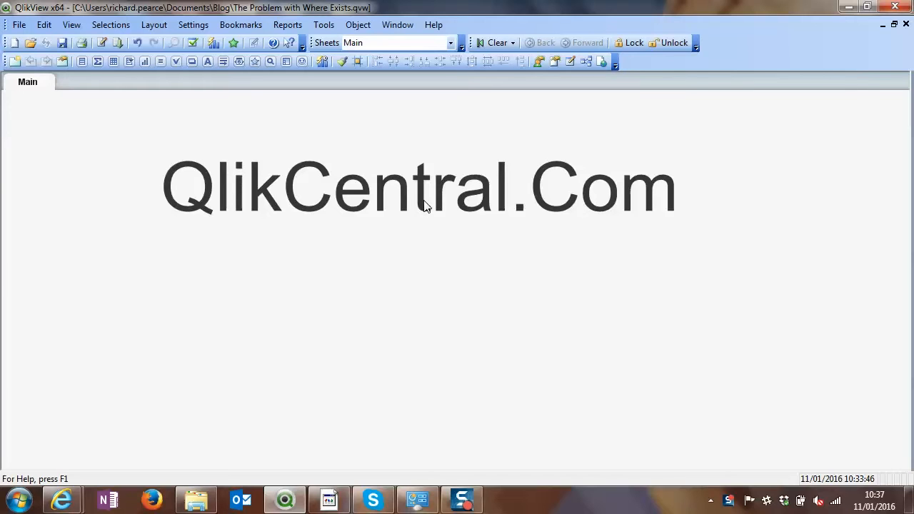
mouse_move(402, 162)
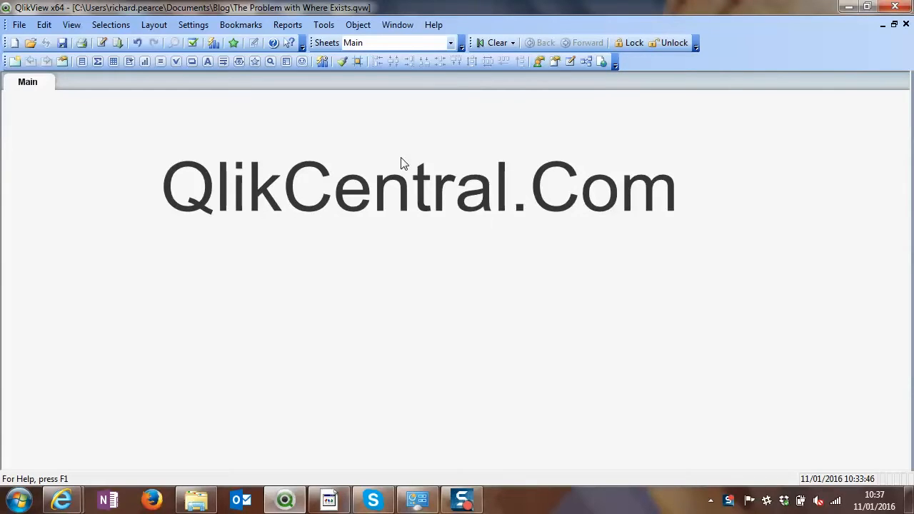
mouse_move(103, 43)
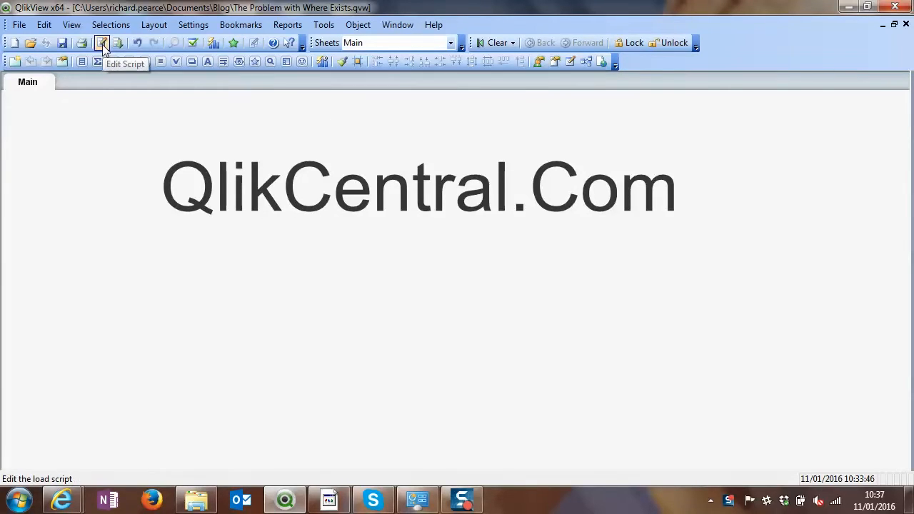
Review both inline LOAD statements and the Where Exists(ID) clause in the script editor, then reload
click(103, 42)
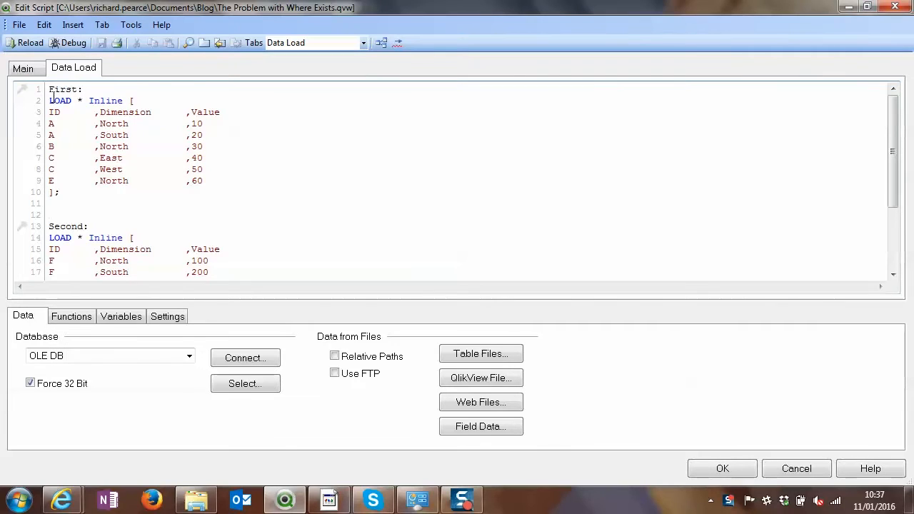
scroll(down, 3)
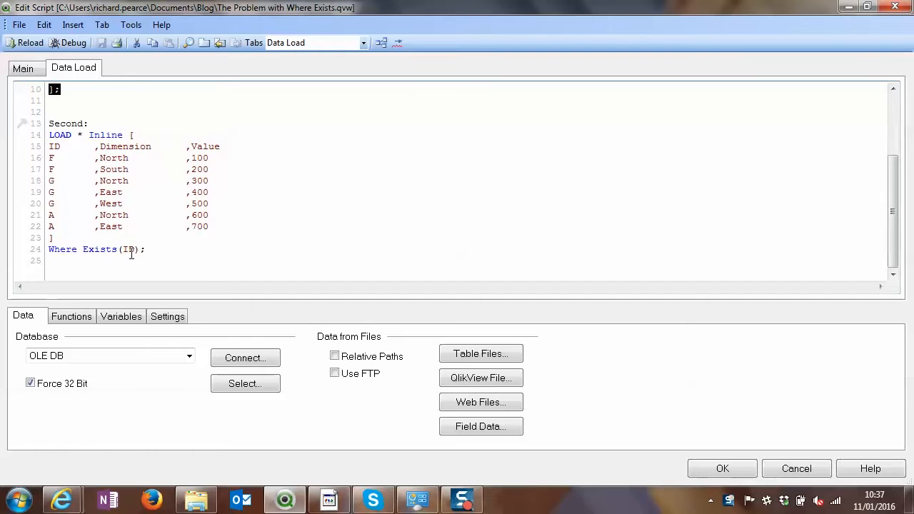
scroll(up, 3)
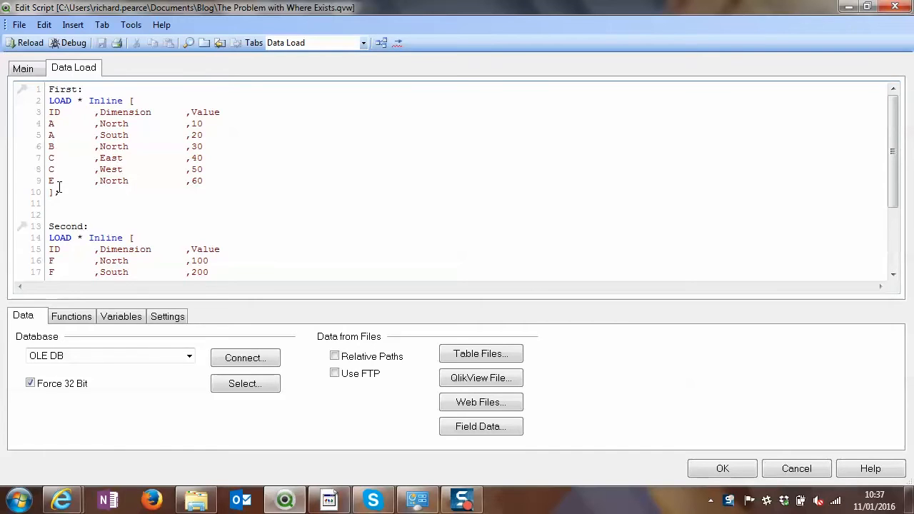
scroll(down, 3)
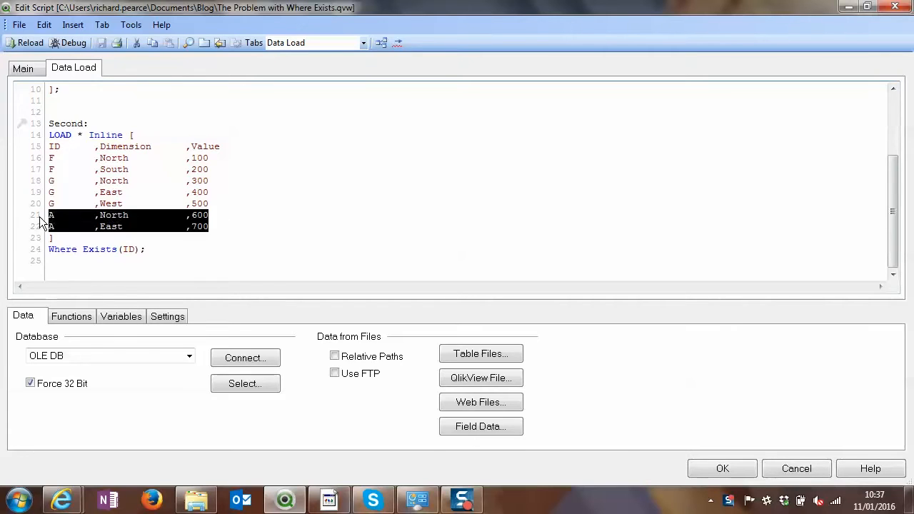
scroll(up, 3)
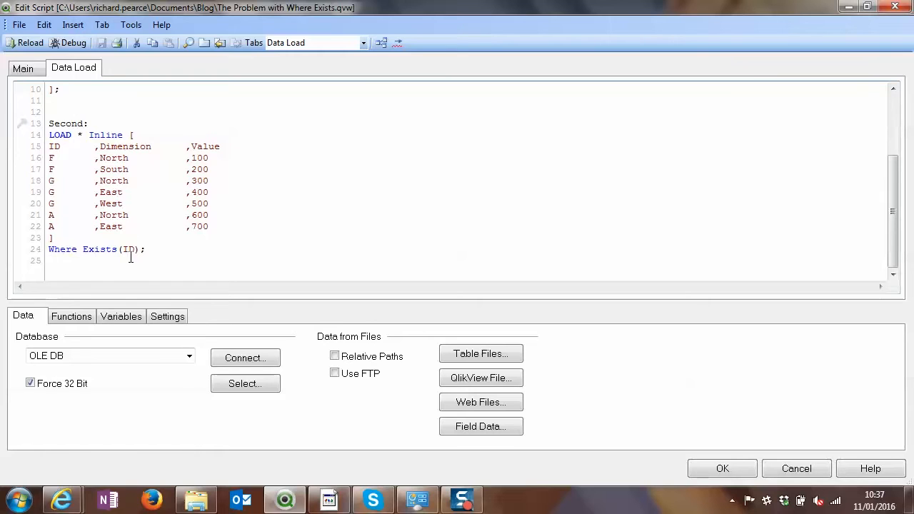
double_click(98, 248)
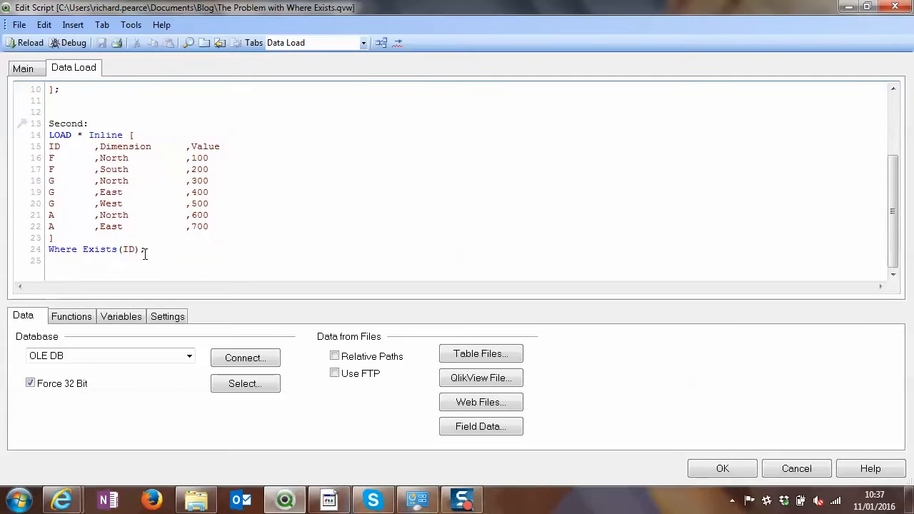
scroll(up, 3)
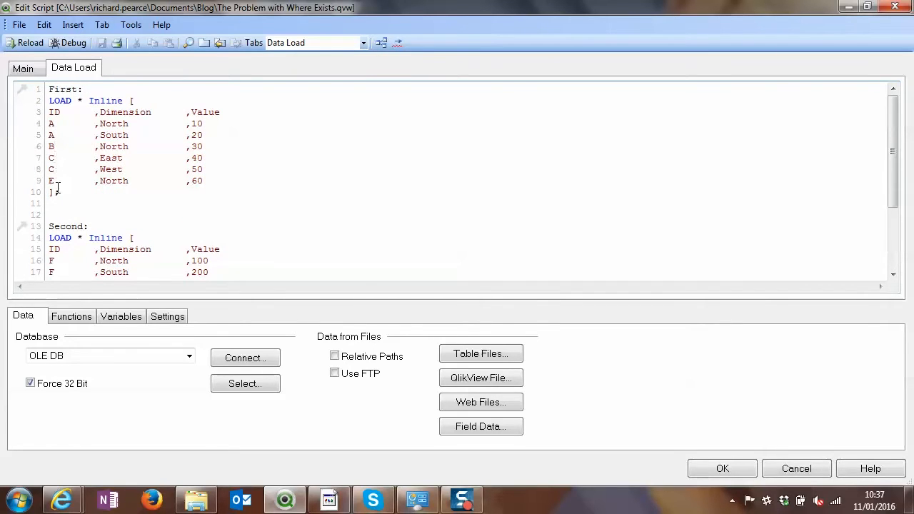
scroll(down, 3)
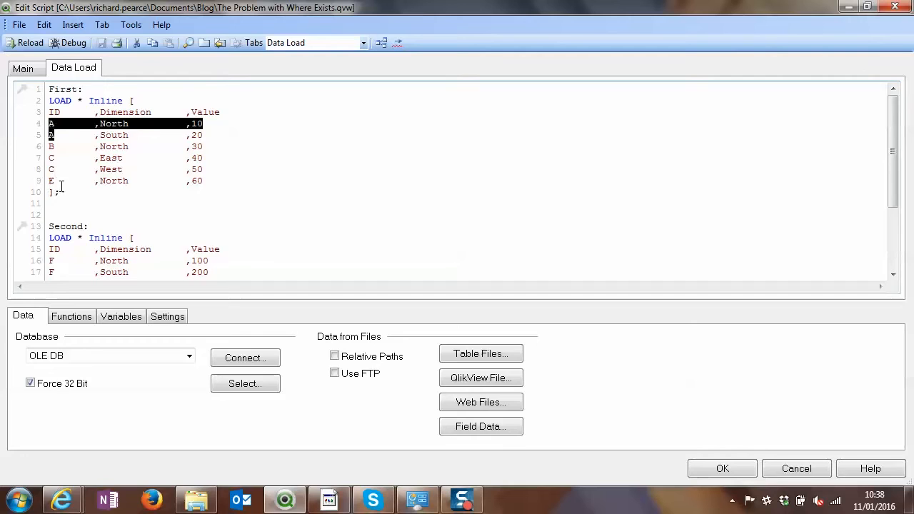
scroll(down, 3)
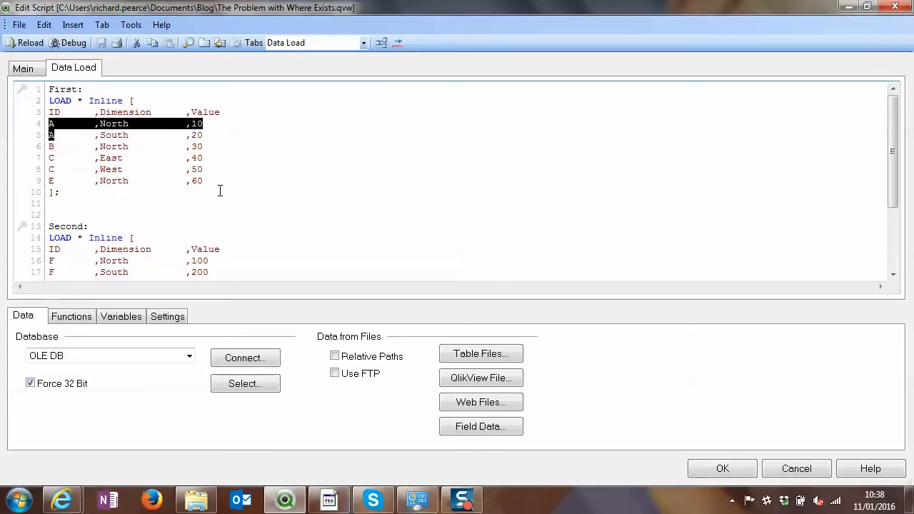
scroll(down, 3)
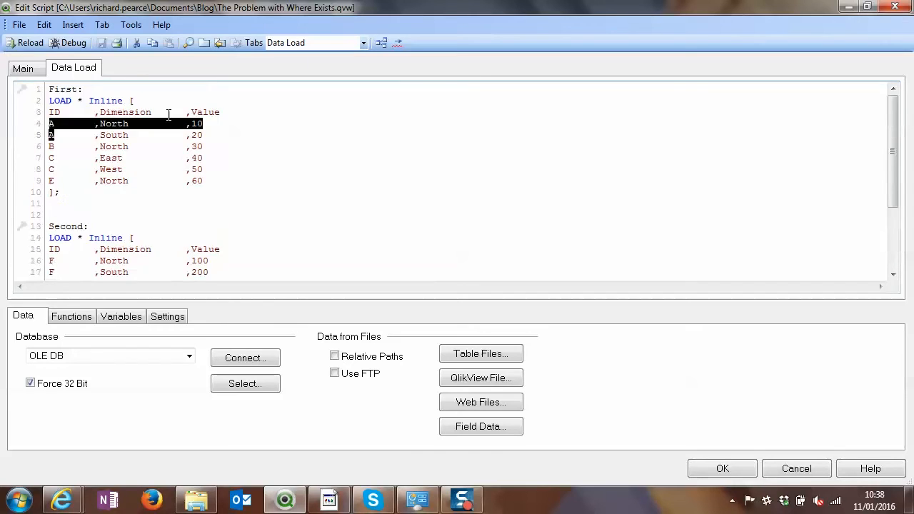
scroll(down, 3)
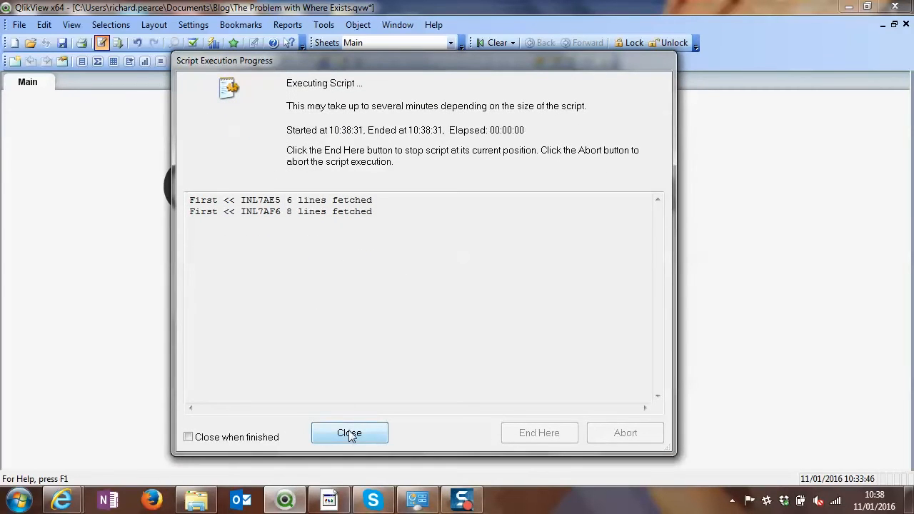
Preview the First table's eight rows, including A North 600 and A East 700
click(348, 433)
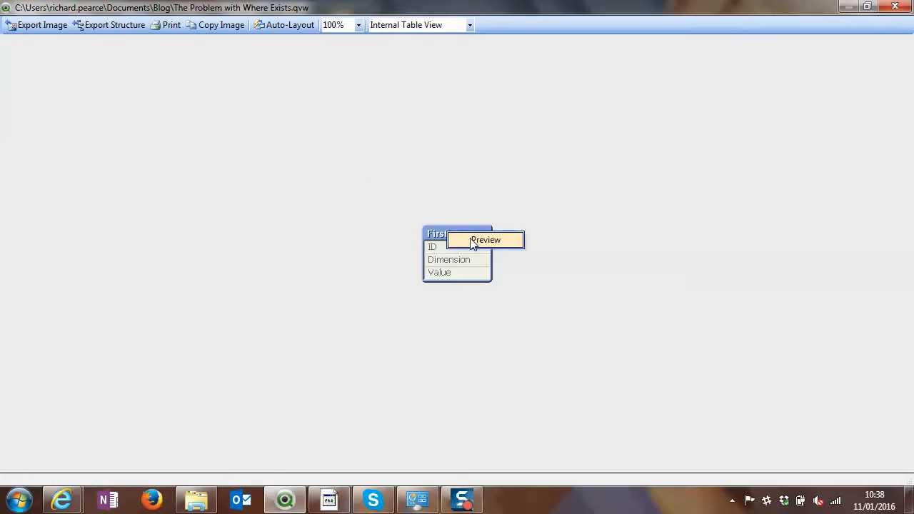
click(485, 240)
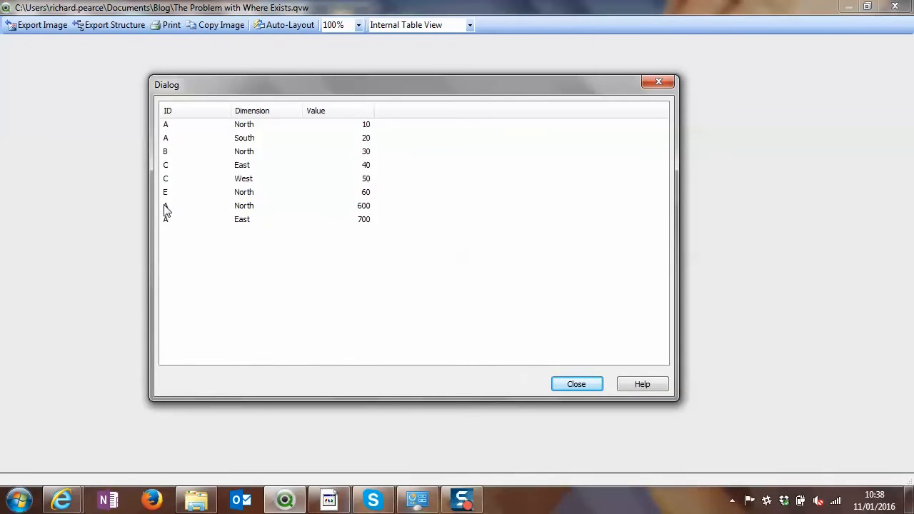
mouse_move(369, 140)
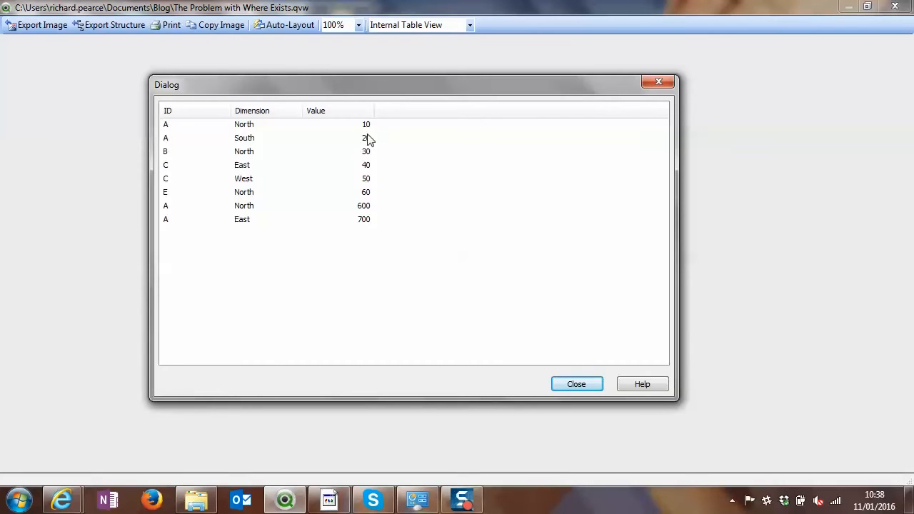
mouse_move(384, 215)
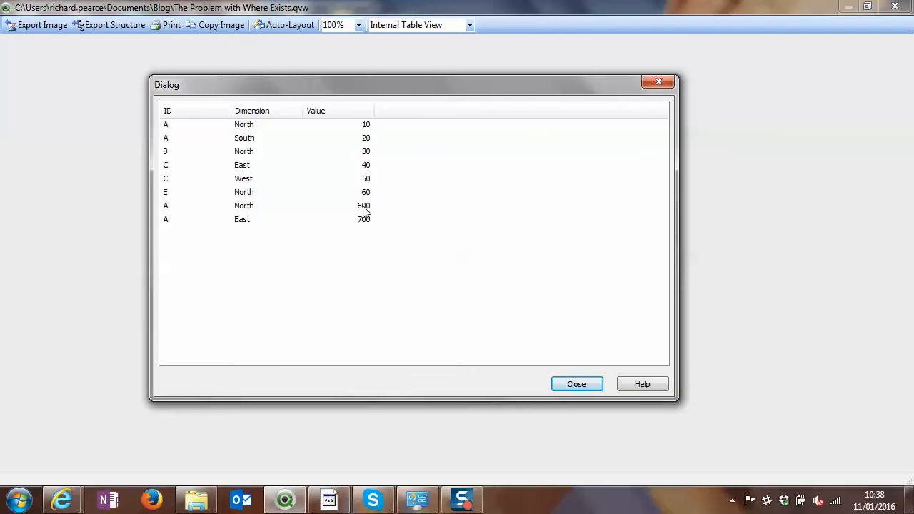
mouse_move(203, 245)
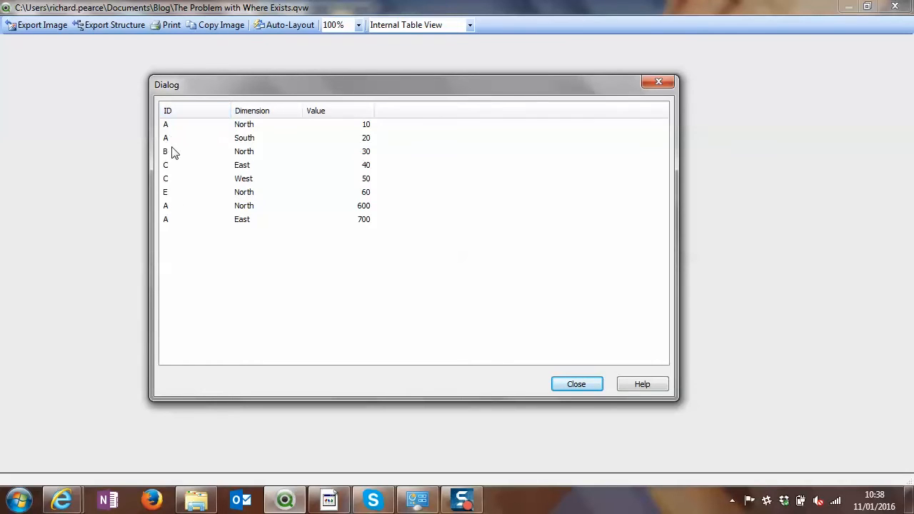
mouse_move(180, 223)
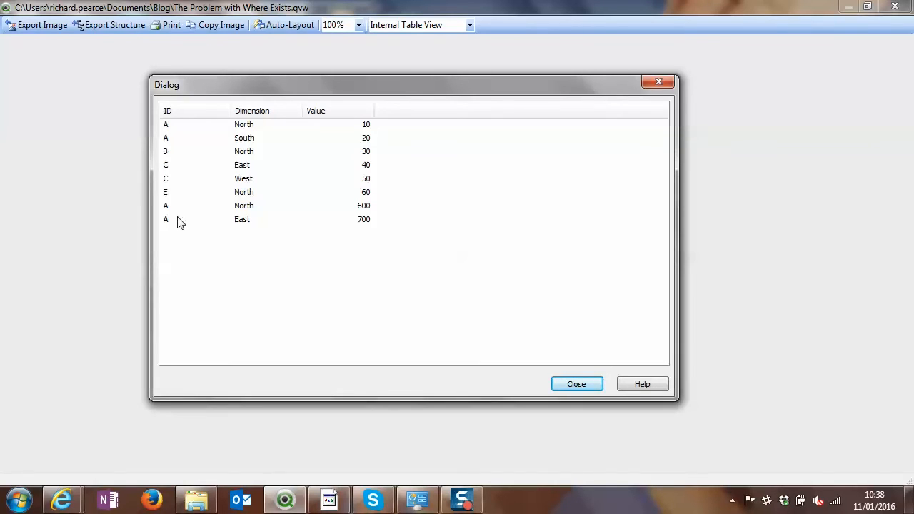
mouse_move(576, 385)
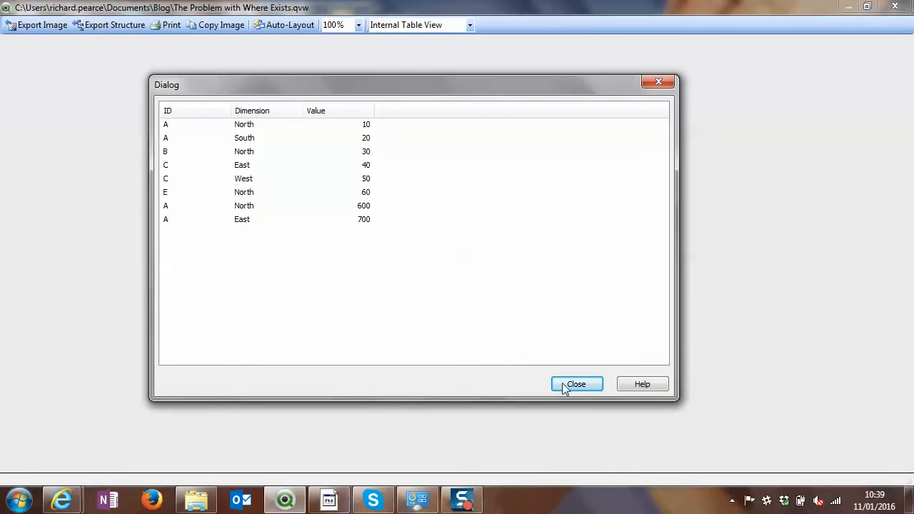
click(577, 384)
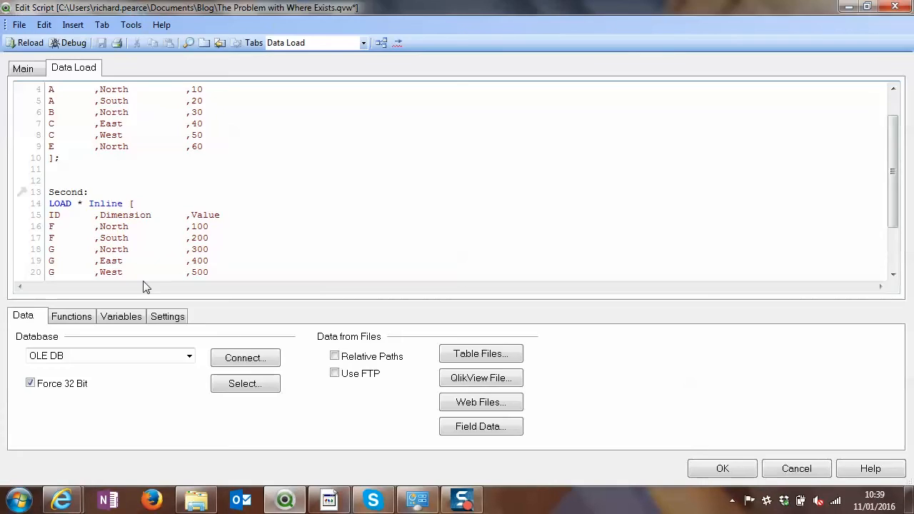
Insert Not before Exists(ID) on line 24 and reload the data
scroll(down, 3)
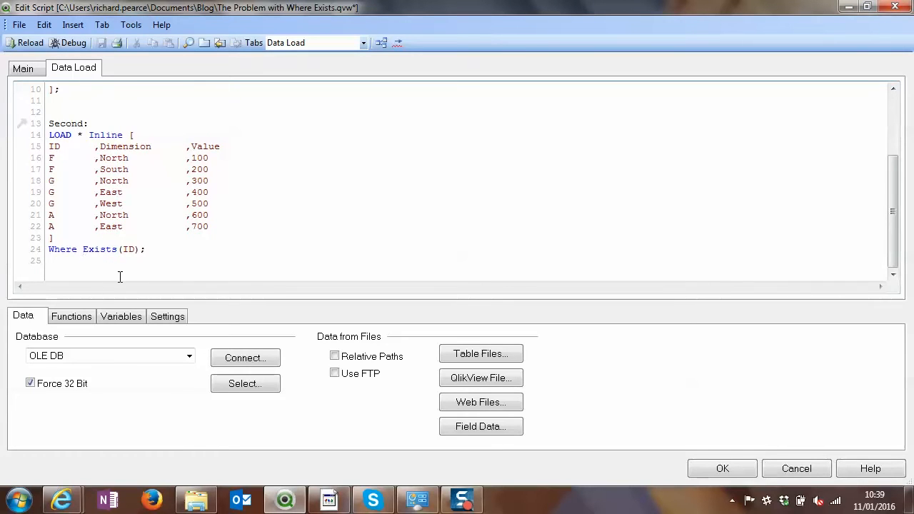
text(Not)
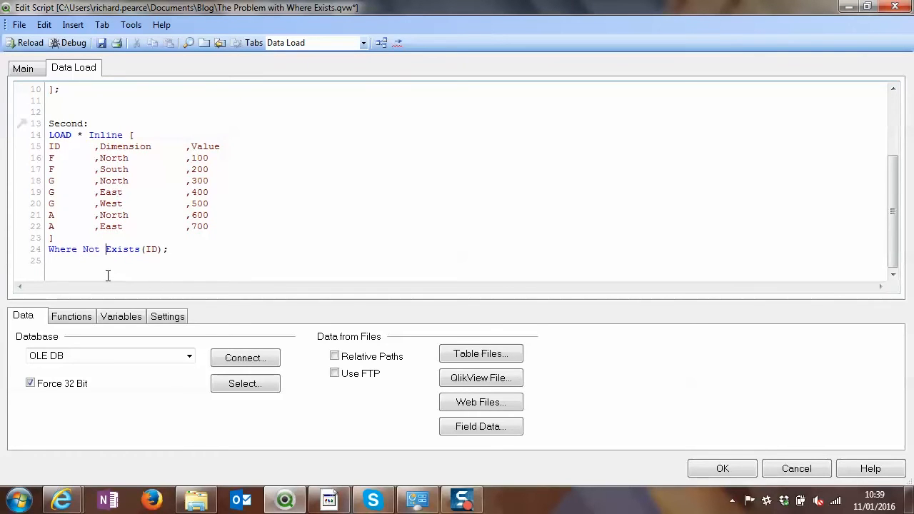
scroll(up, 3)
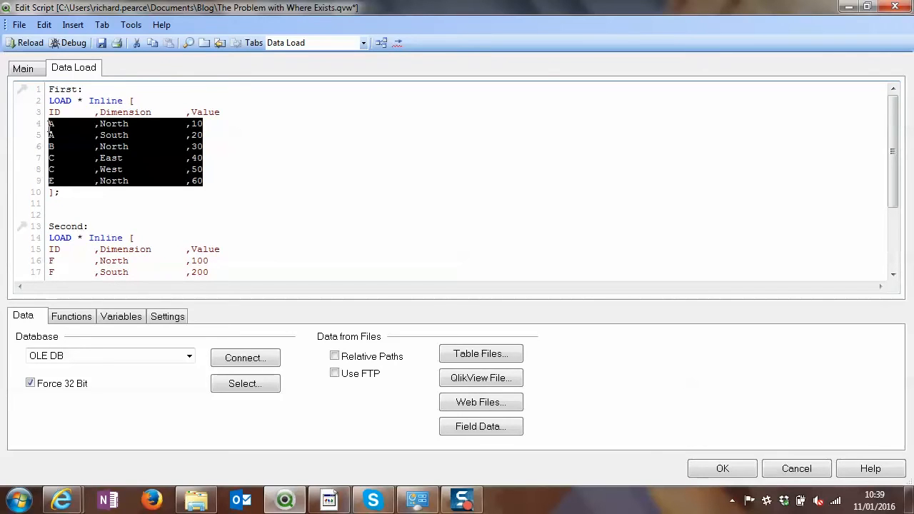
scroll(down, 3)
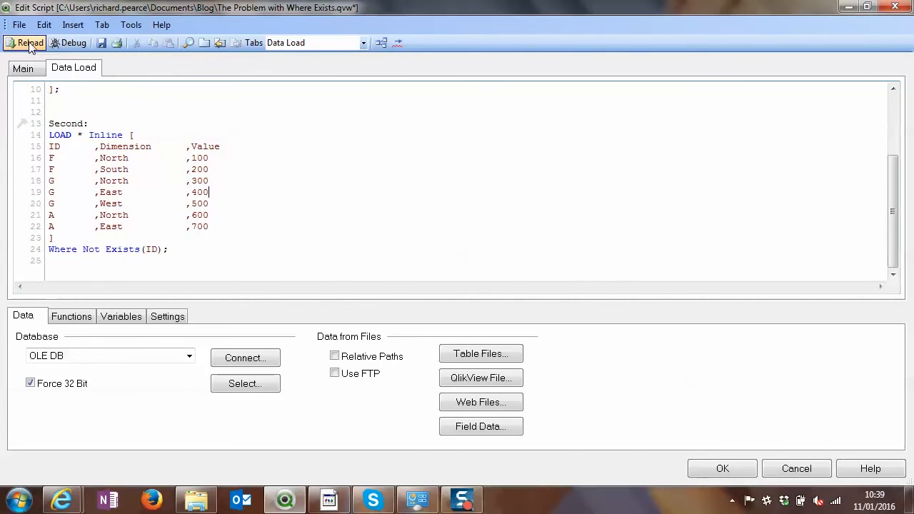
click(24, 43)
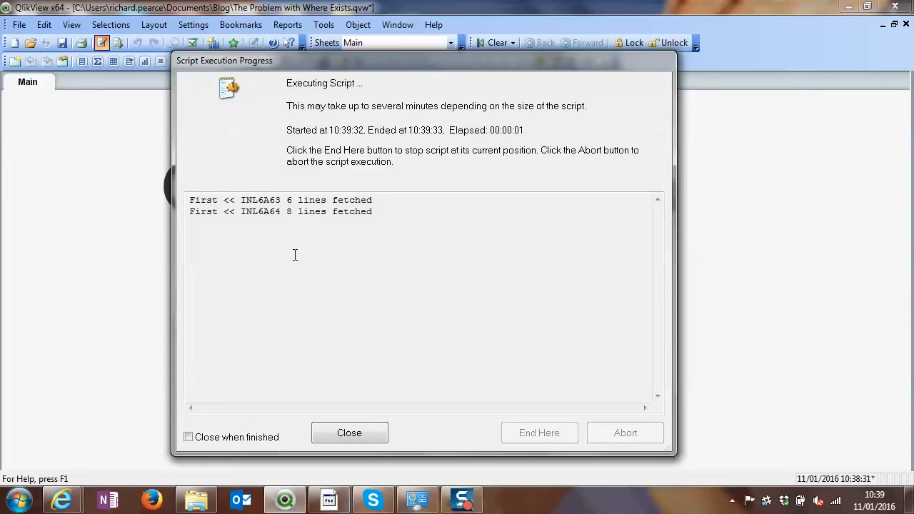
mouse_move(294, 203)
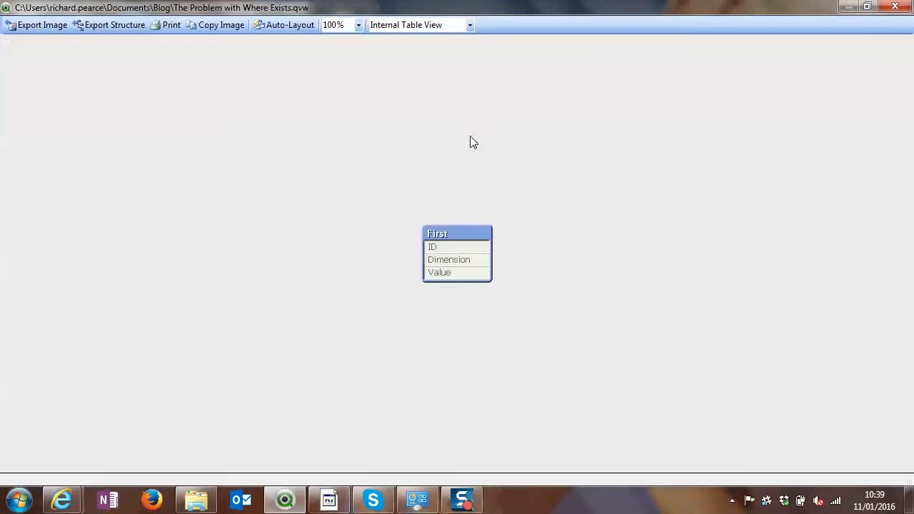
Preview the First table's eight rows ending with F North 100 and G North 300, then return to the script
double_click(457, 253)
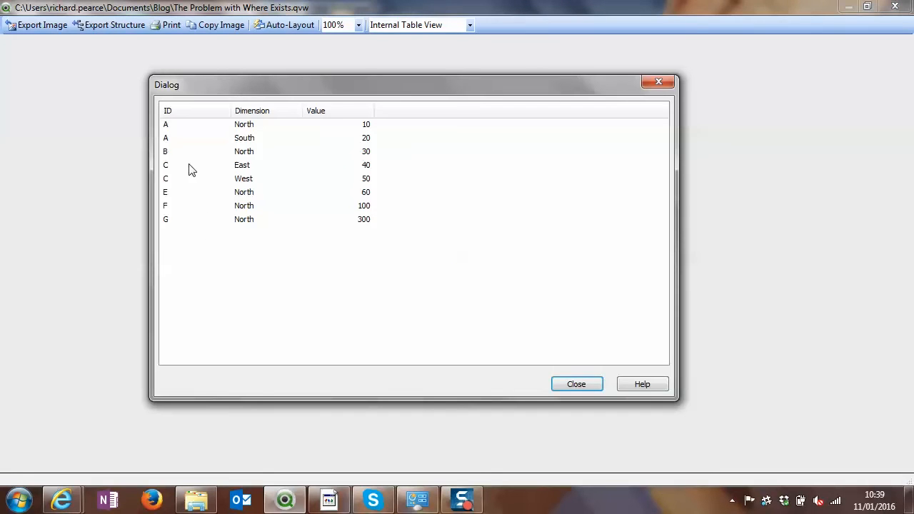
mouse_move(315, 154)
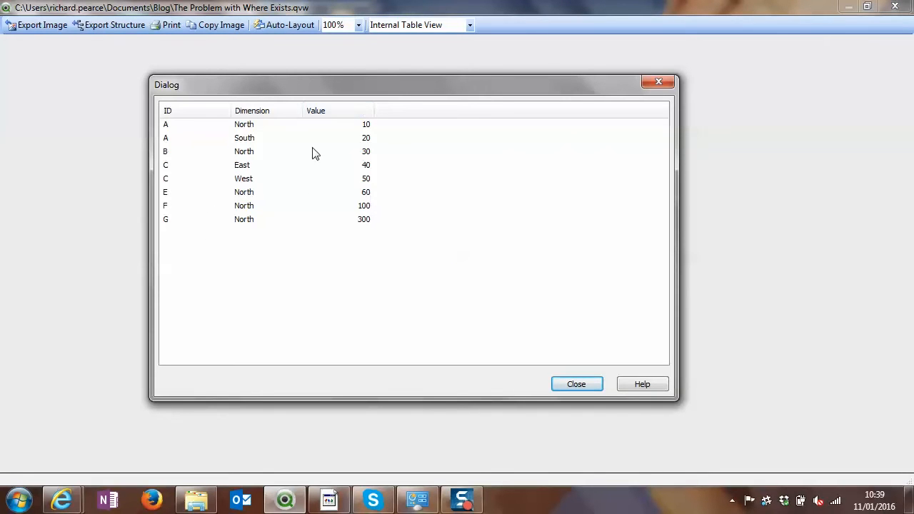
mouse_move(374, 200)
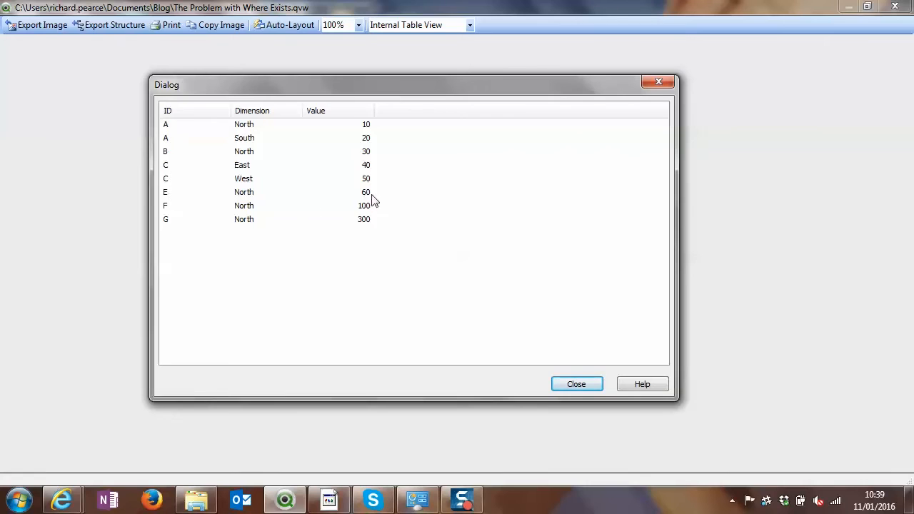
mouse_move(231, 211)
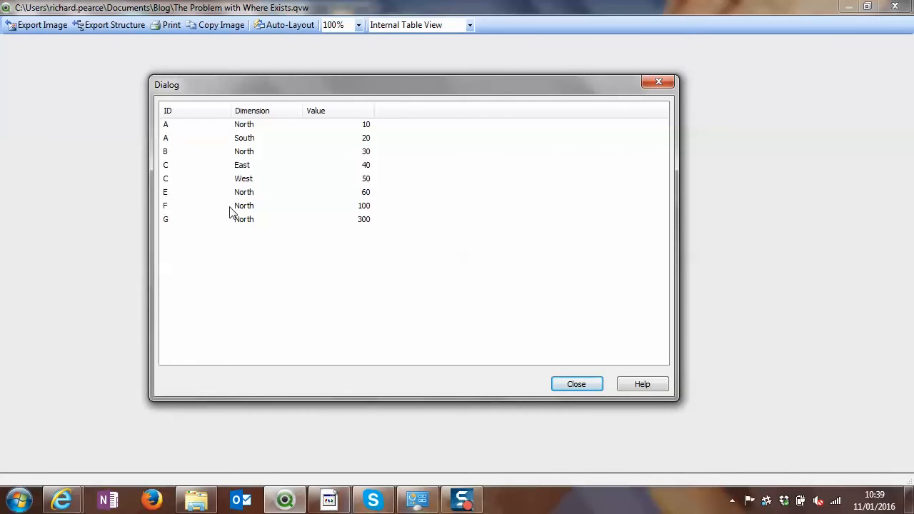
mouse_move(191, 234)
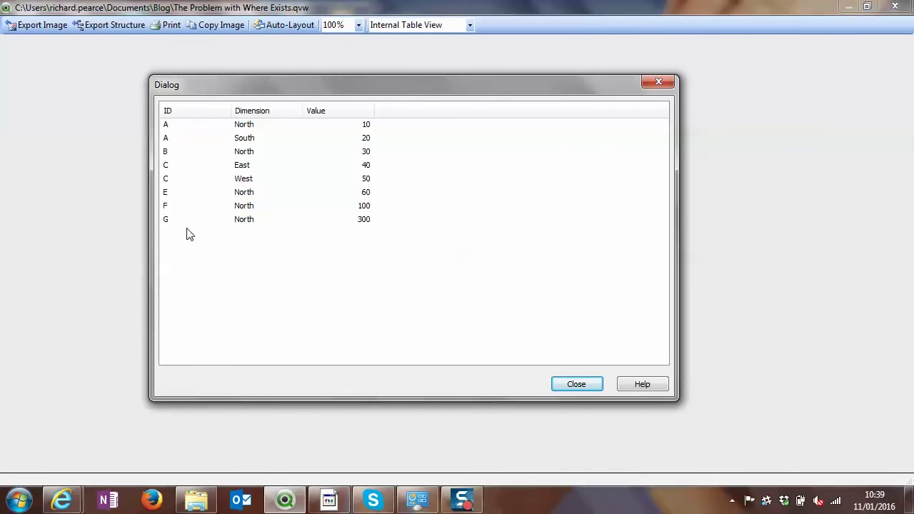
mouse_move(364, 234)
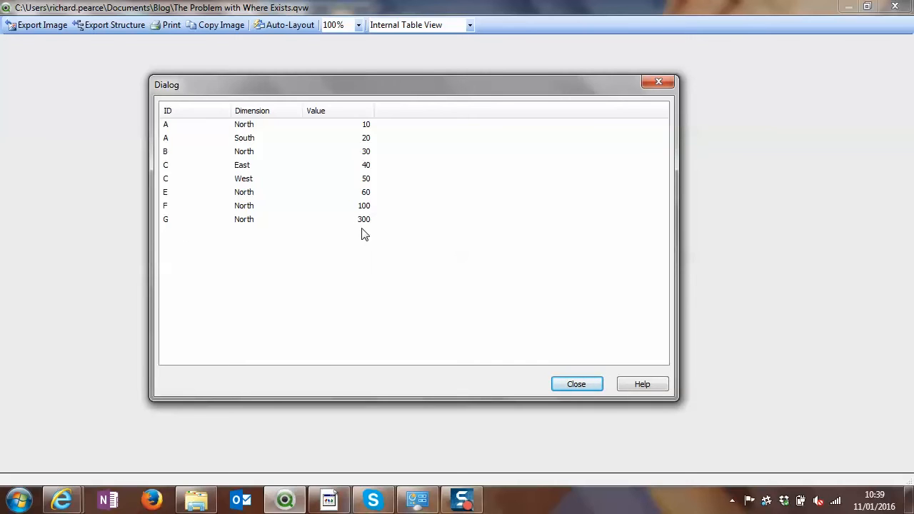
mouse_move(577, 384)
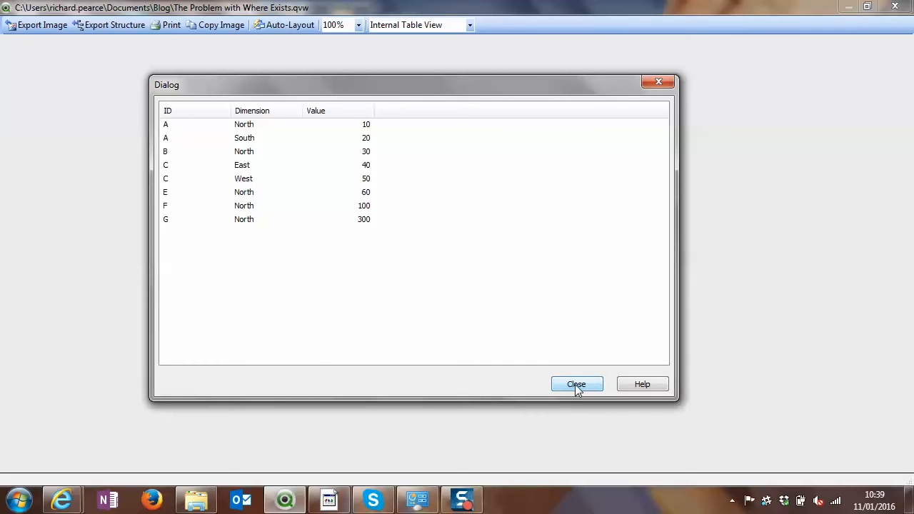
click(577, 384)
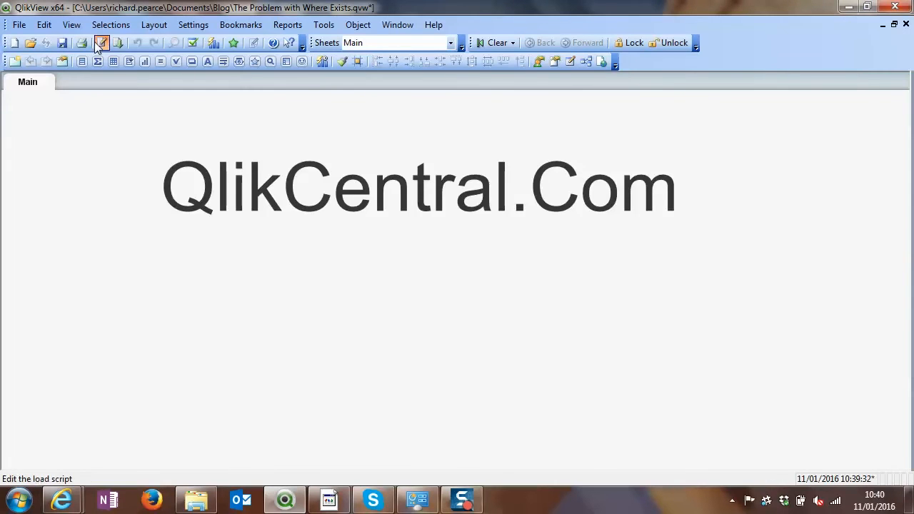
click(101, 43)
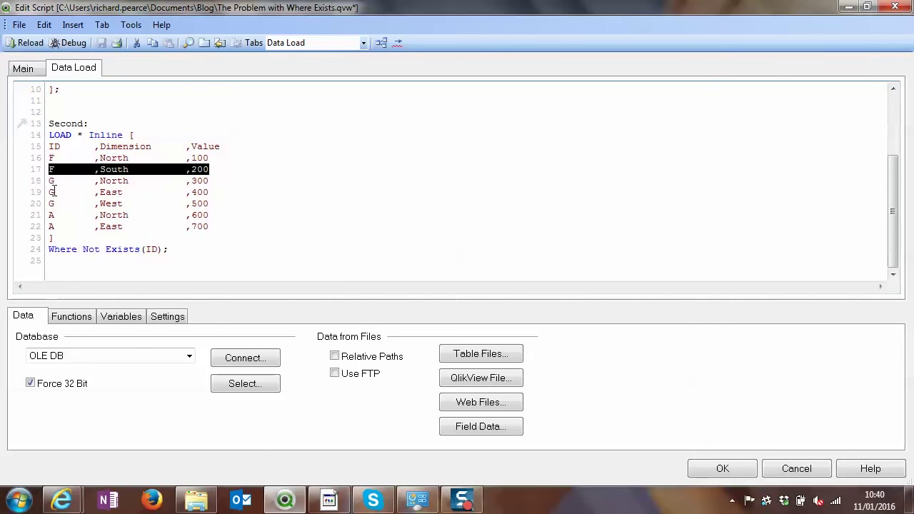
mouse_move(252, 168)
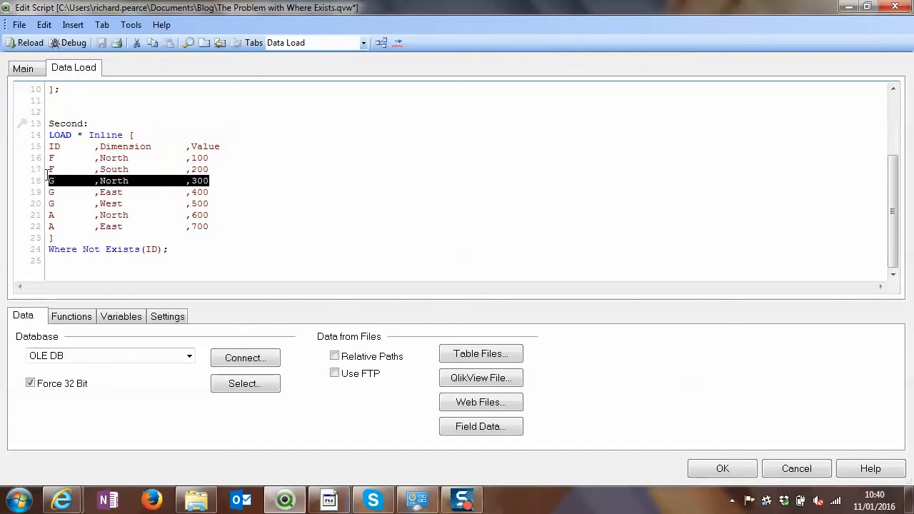
click(50, 192)
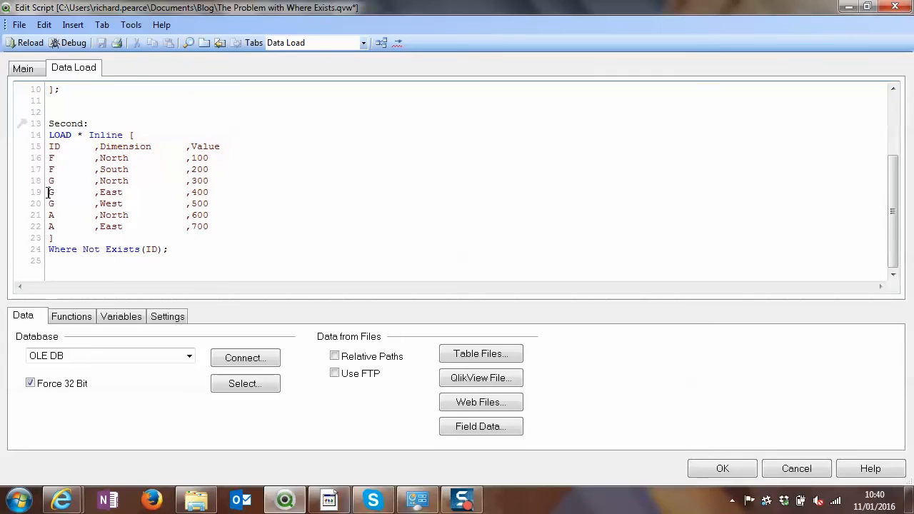
drag(48, 191, 208, 203)
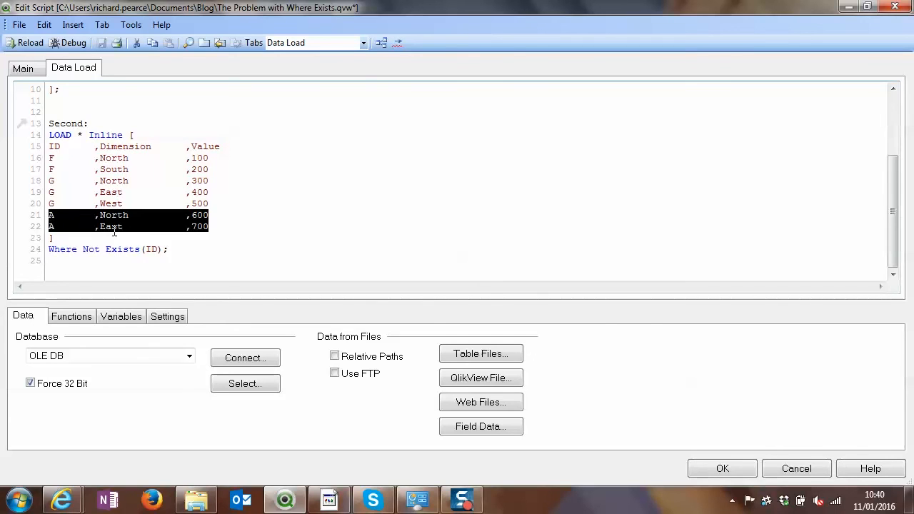
click(88, 248)
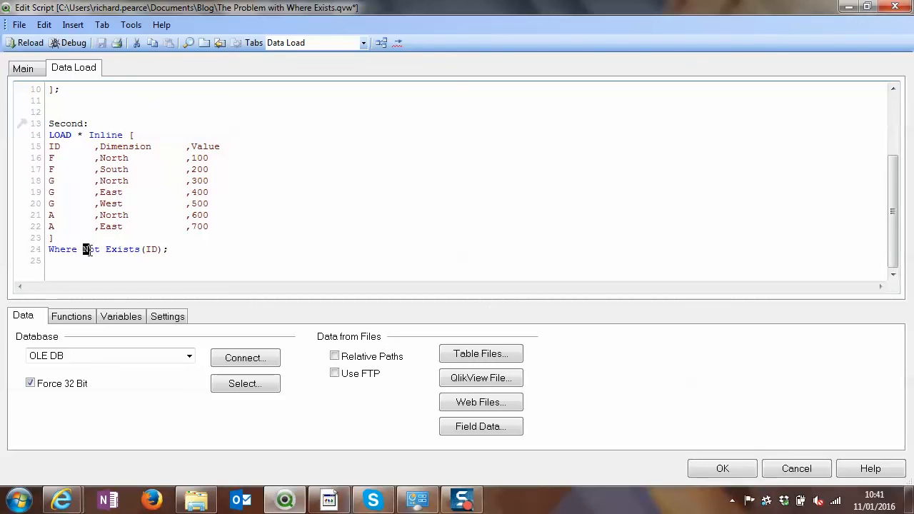
double_click(92, 249)
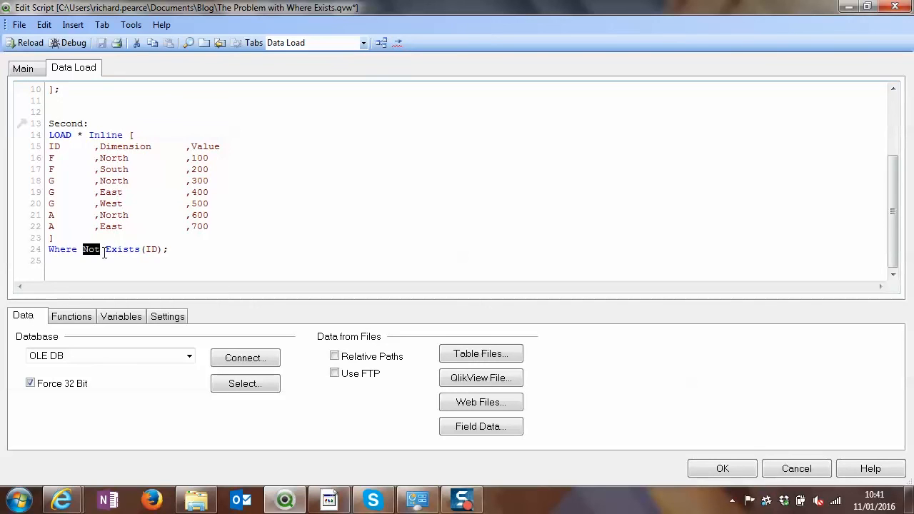